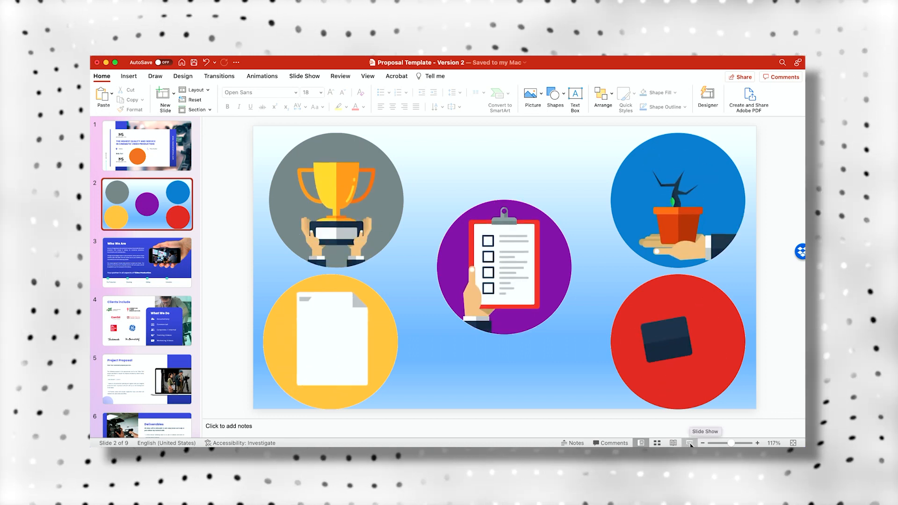
Step: Switch to Chrome showing the Envato Elements home page
left_click(690, 443)
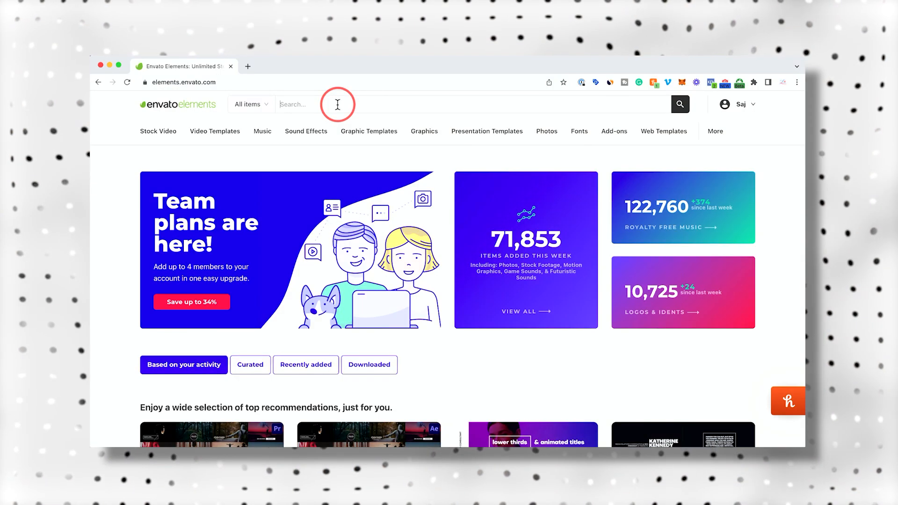
Step: Search Envato Elements for 'gifs' and expand the Graphics results
type("gi")
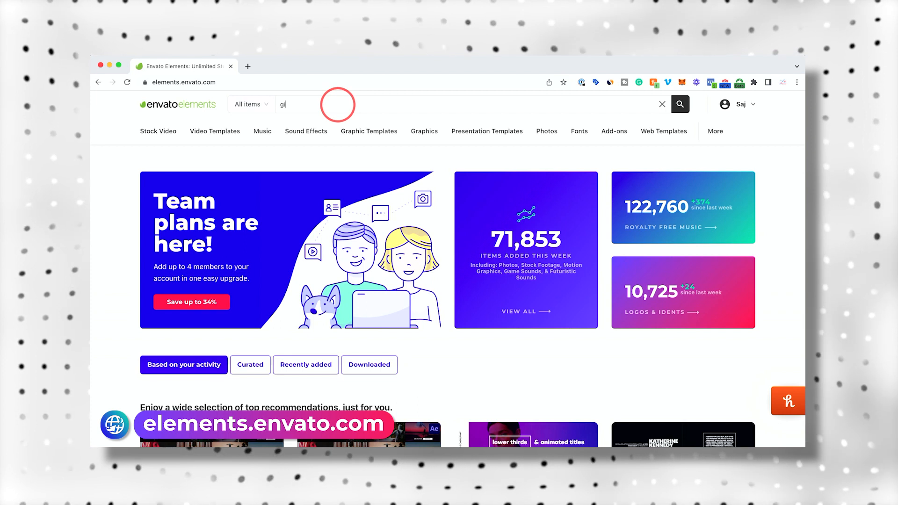
type("fs")
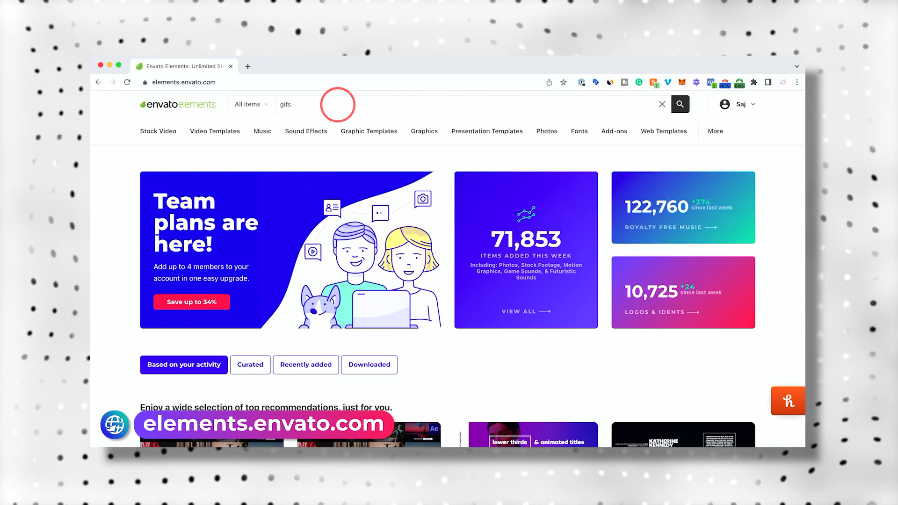
left_click(679, 104)
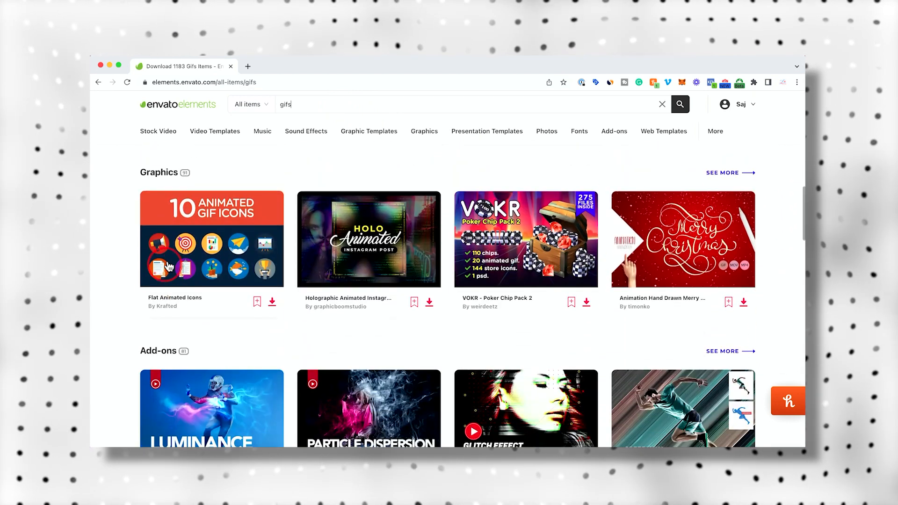
mouse_move(211, 223)
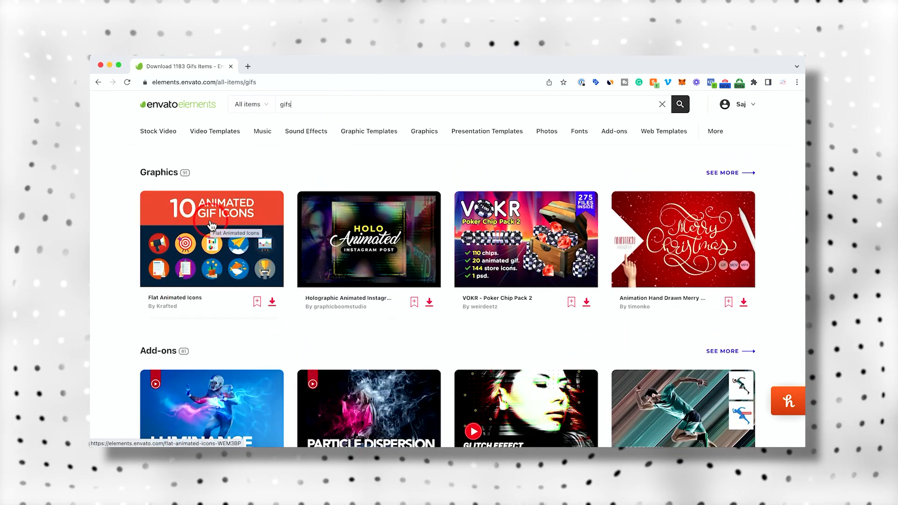
left_click(723, 173)
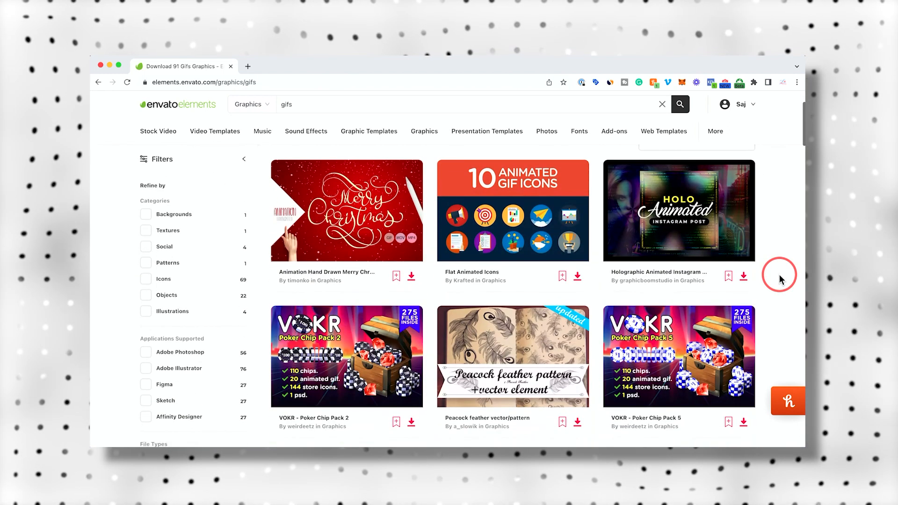
Step: Open the Flat Animated Icons item by Krafted and scroll its ten animated icons
left_click(512, 211)
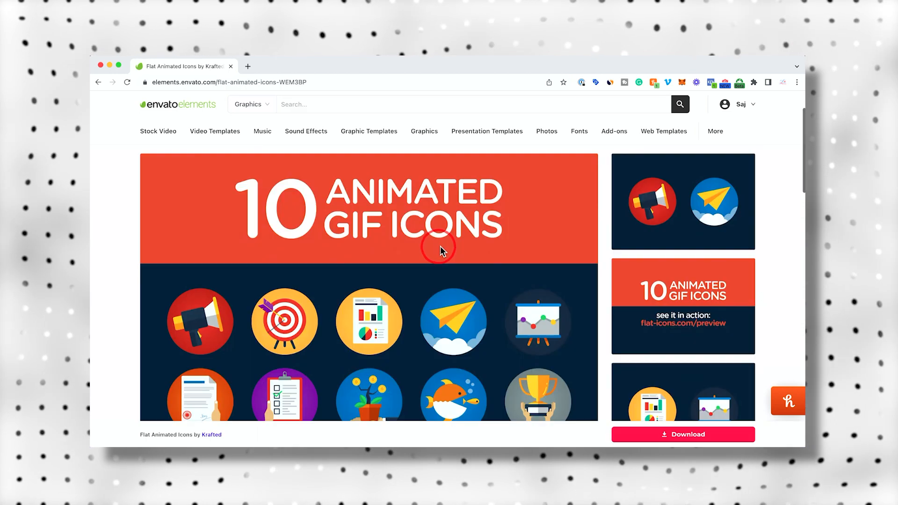
scroll("down", 3)
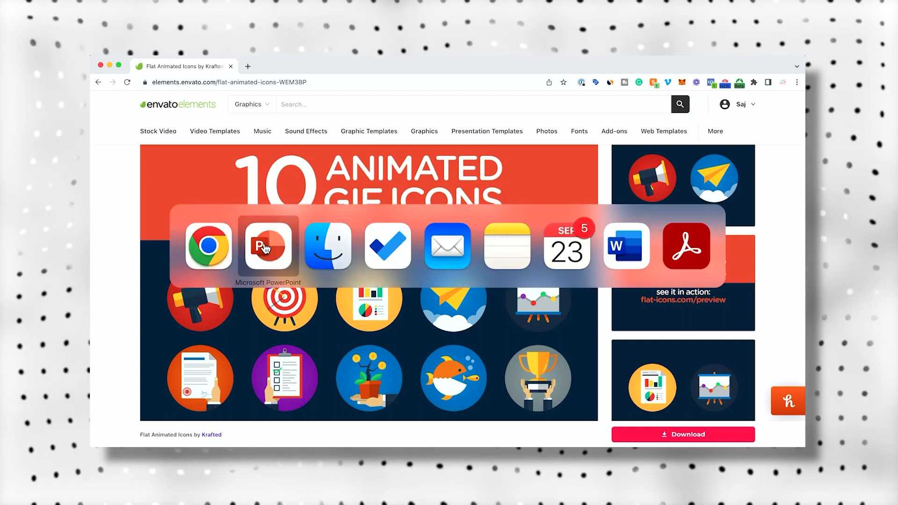
Step: Back in the proposal deck, choose Insert > Pictures > Picture from File
left_click(267, 247)
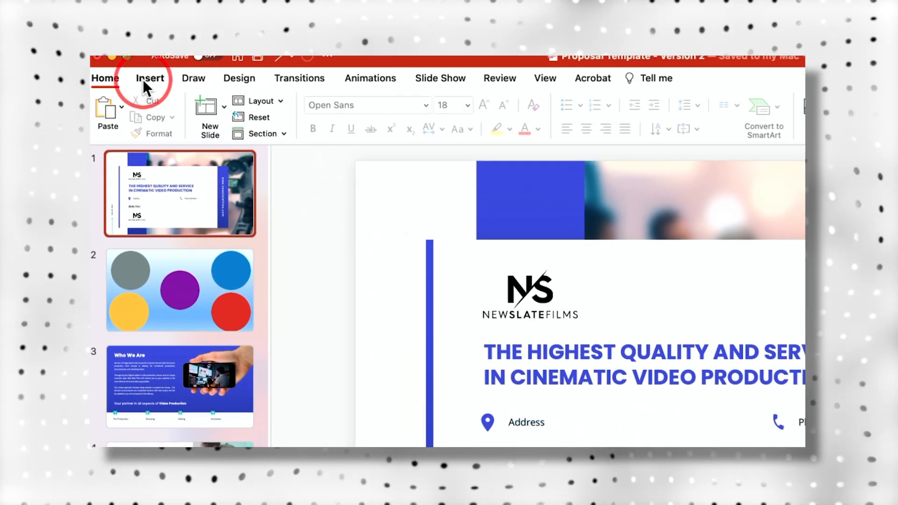
left_click(150, 78)
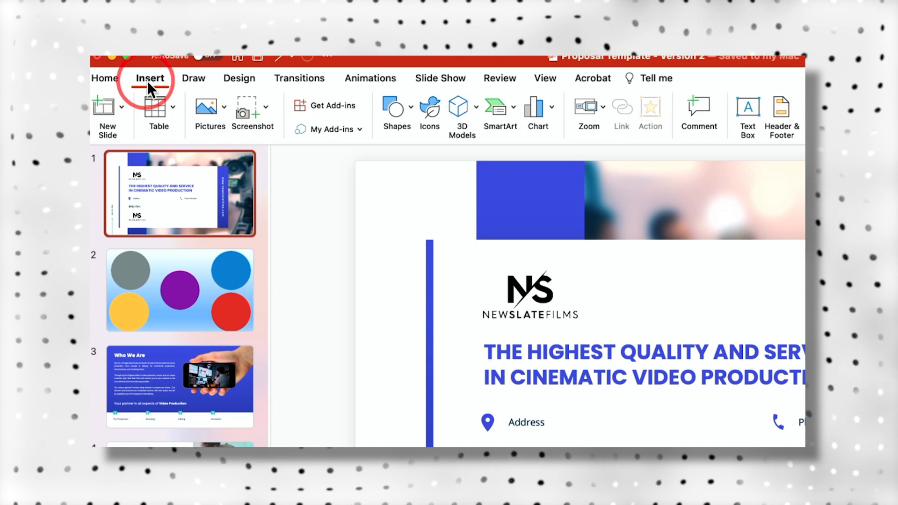
left_click(209, 109)
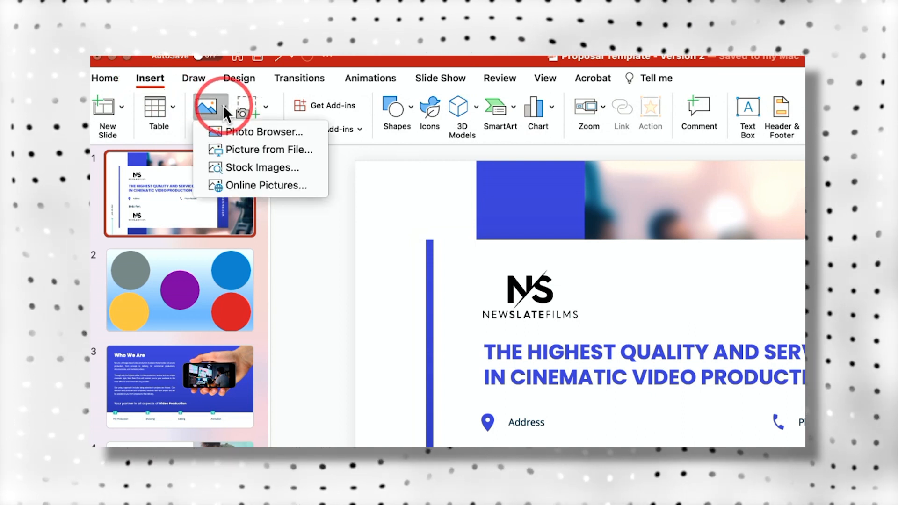
mouse_move(269, 149)
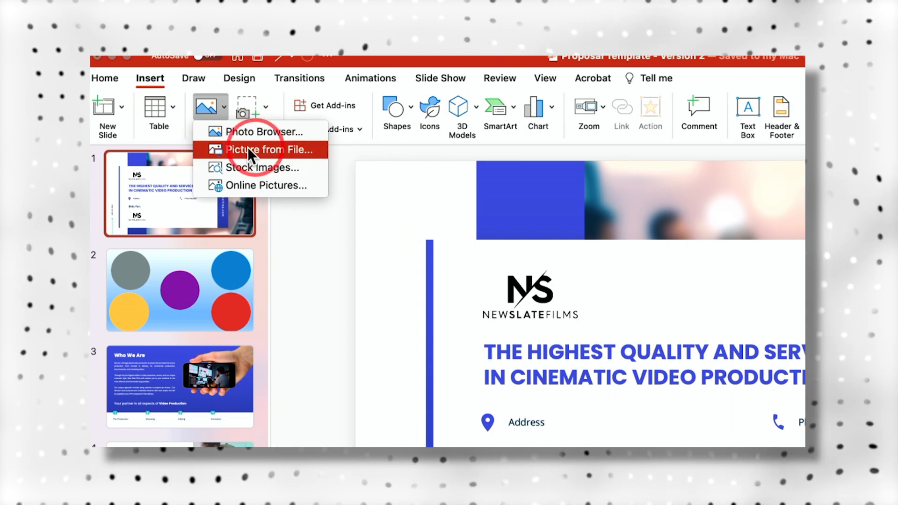
left_click(270, 150)
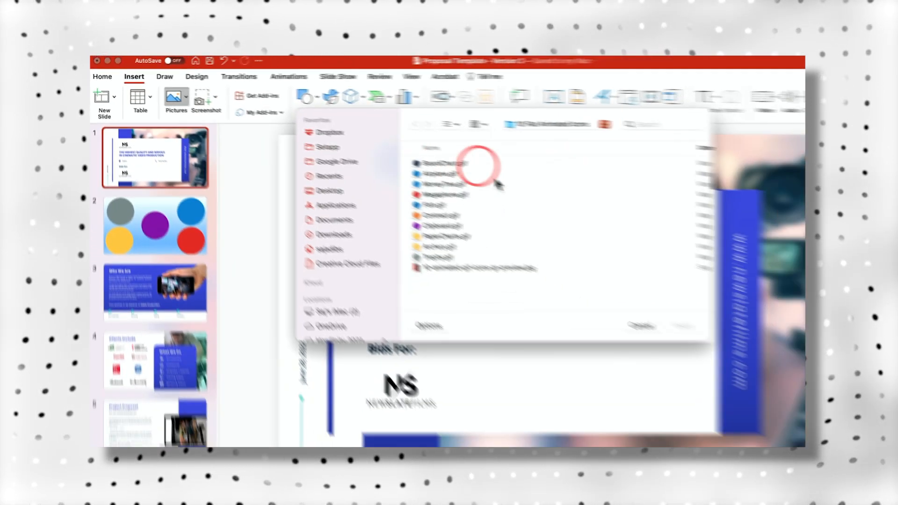
Step: Preview Contract.gif from the 10 Flat Animated Icons folder, leaving it selected
left_click(393, 159)
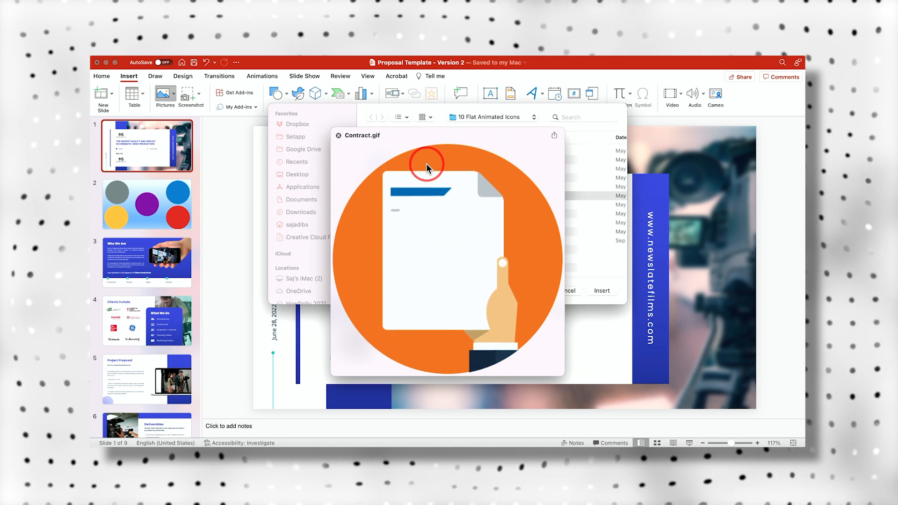
left_click(393, 196)
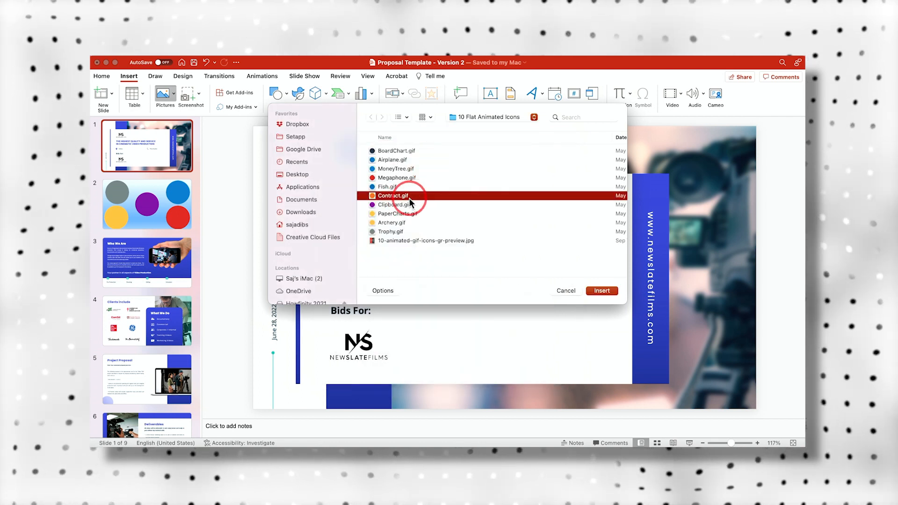
Step: Insert Contract.gif onto the title slide below the heading
left_click(602, 291)
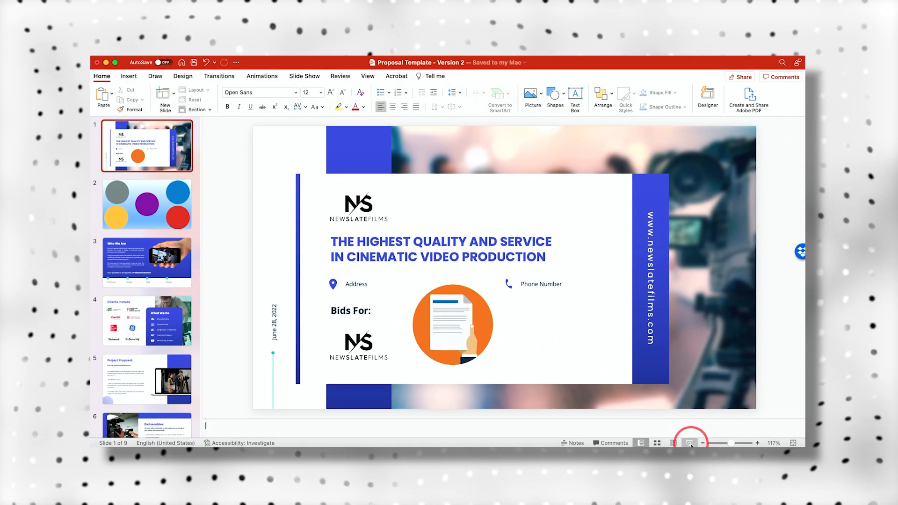
mouse_move(690, 443)
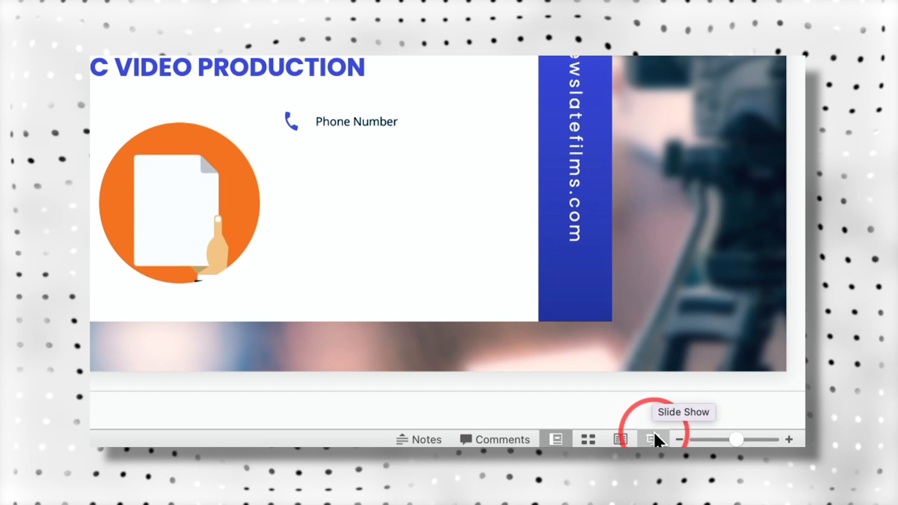
Step: Start the slide show in Presenter View and advance to slide 2
left_click(653, 440)
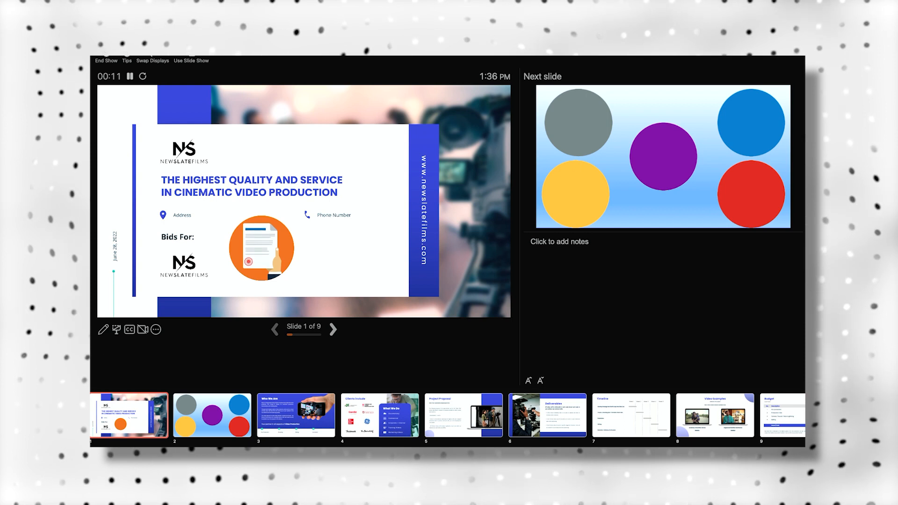
left_click(333, 329)
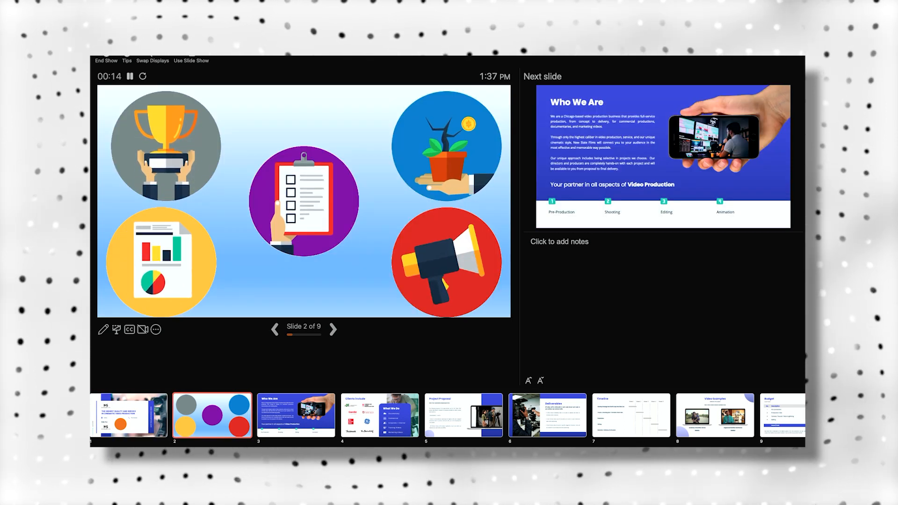